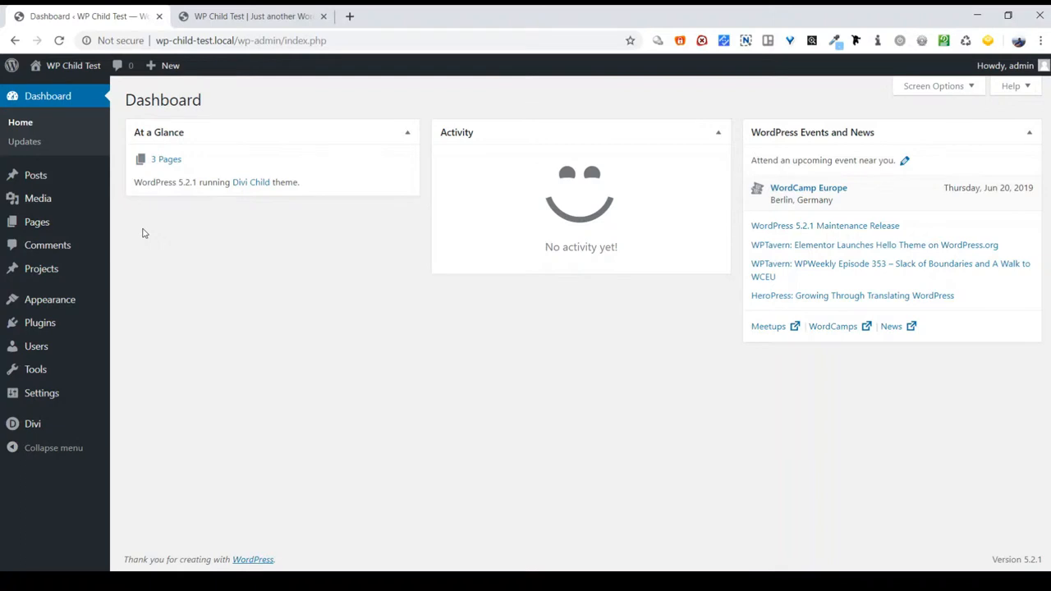
pyautogui.moveTo(148, 227)
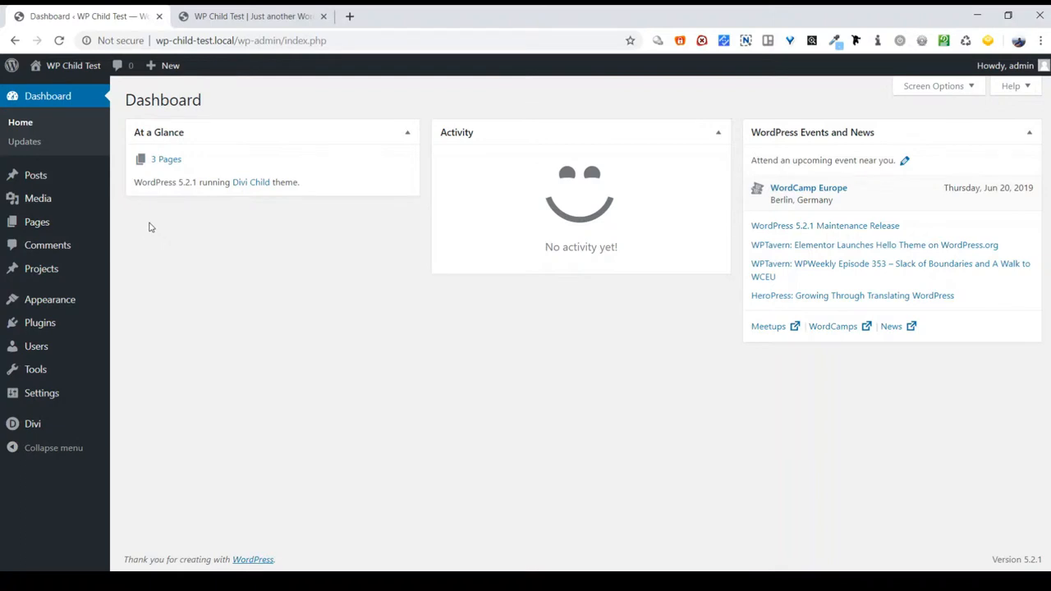
pyautogui.moveTo(73, 66)
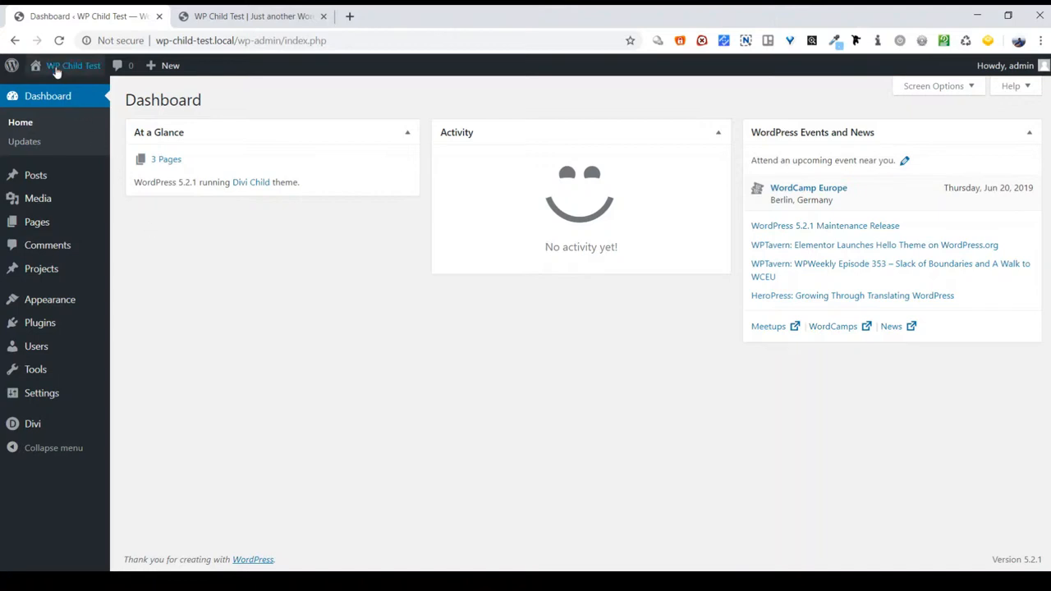
pyautogui.moveTo(73, 66)
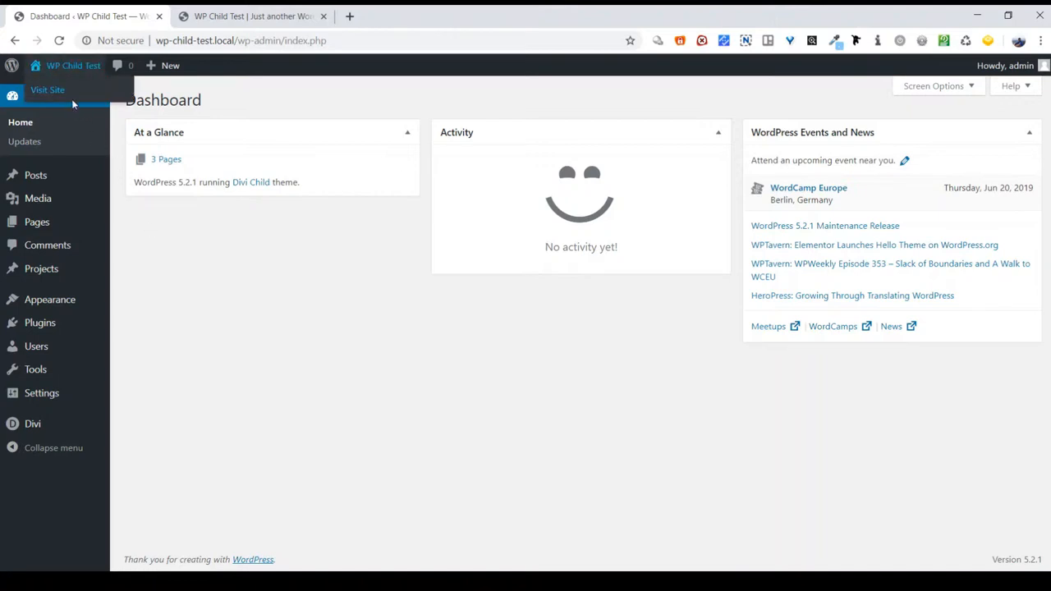
# Step: View the live Divi site in a new tab, then return to the admin dashboard
pyautogui.click(47, 89)
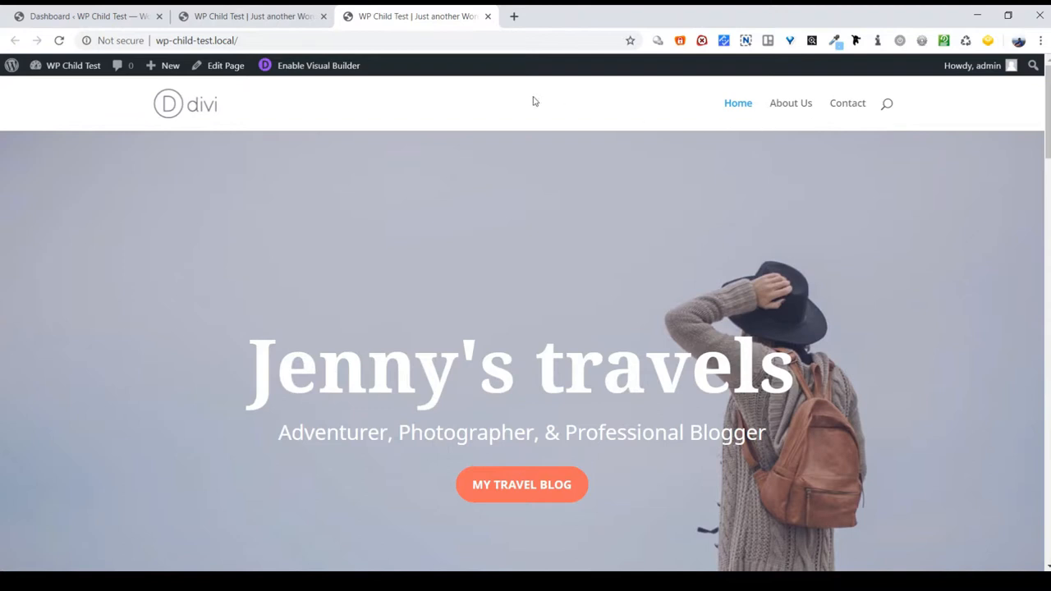
pyautogui.click(86, 16)
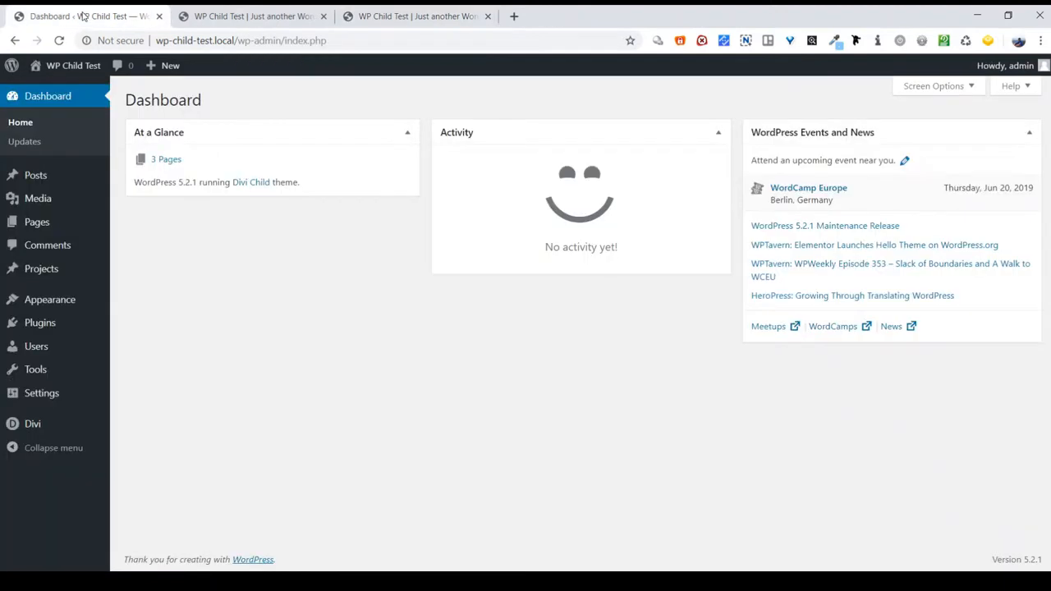
pyautogui.moveTo(138, 213)
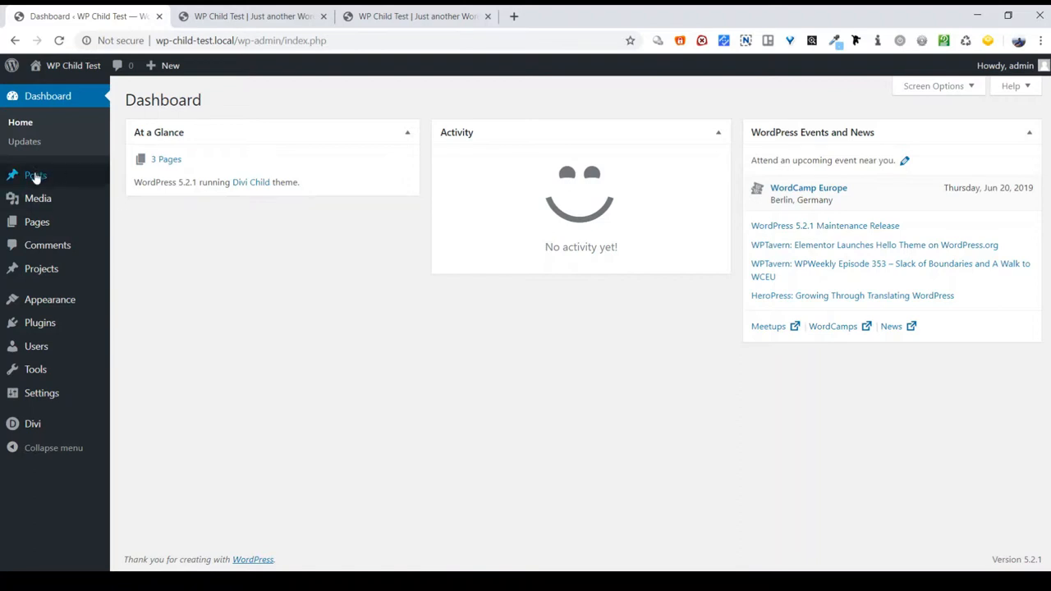
pyautogui.moveTo(37, 221)
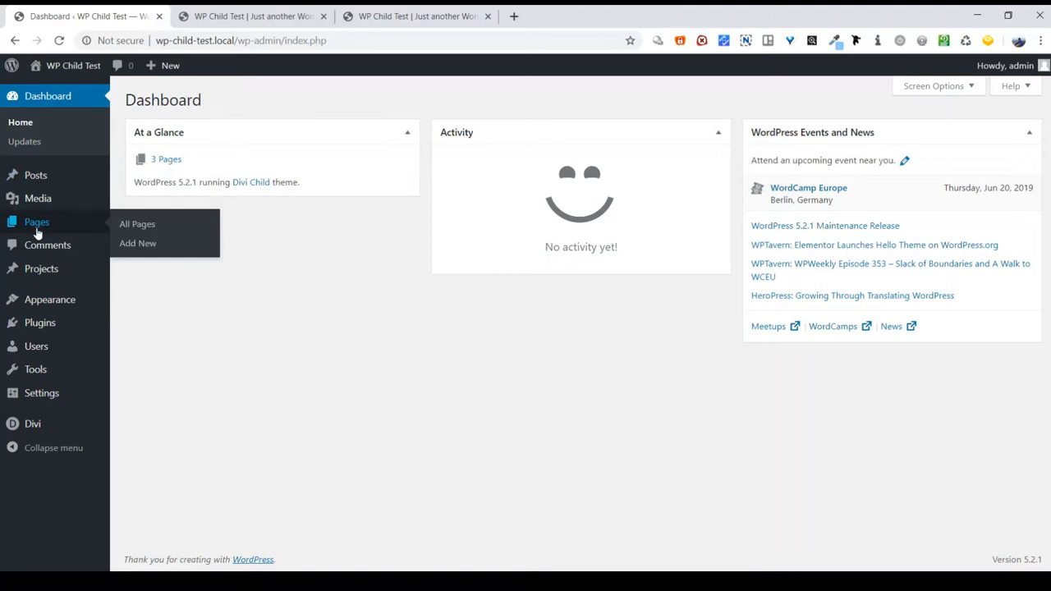
# Step: Show All Pages, listing Home, the Blog draft, About Us and Contact
pyautogui.click(138, 223)
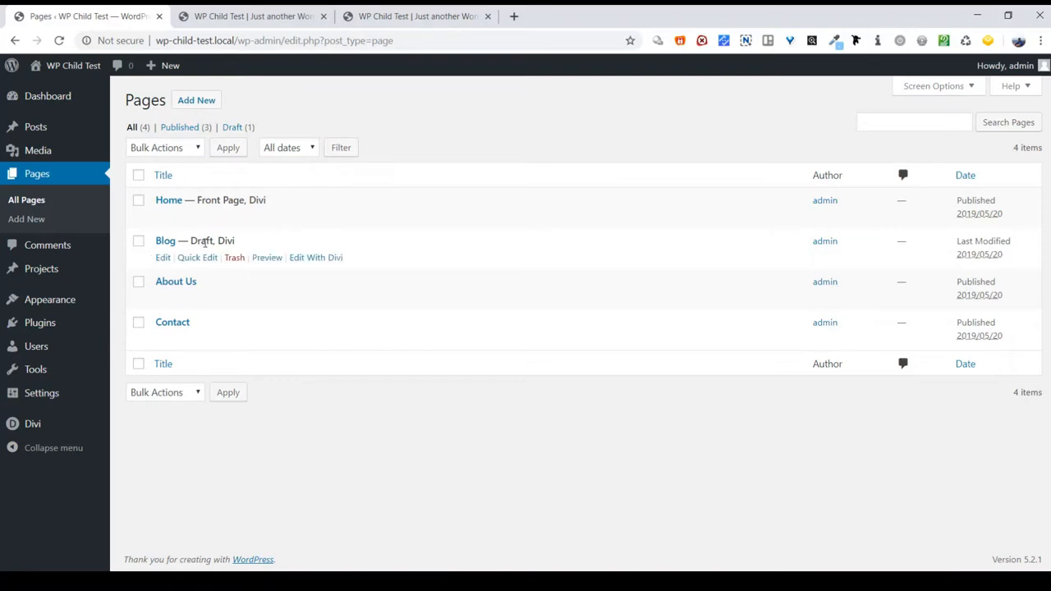
pyautogui.moveTo(186, 263)
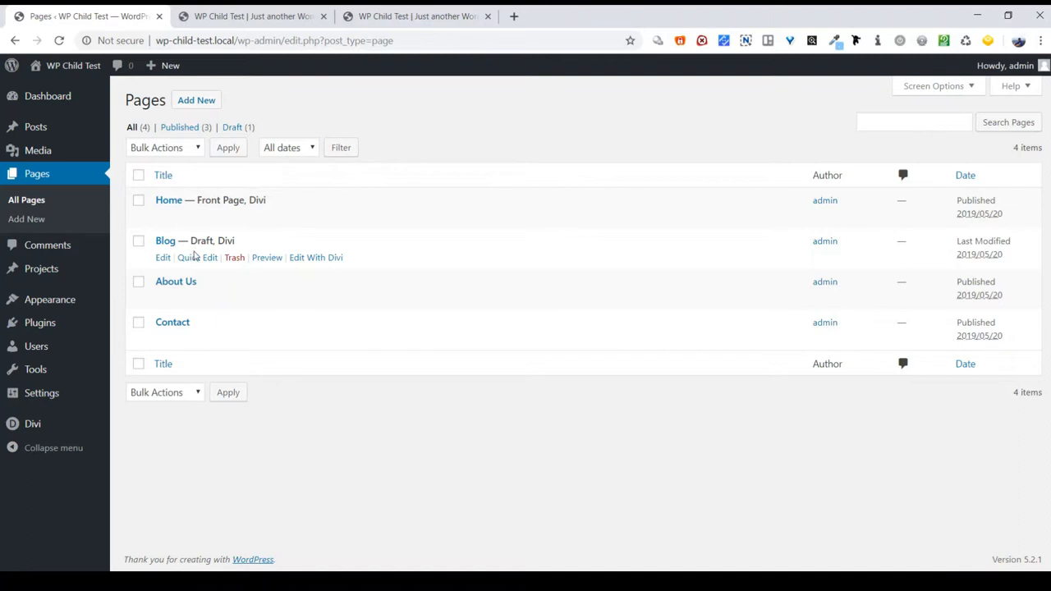
pyautogui.moveTo(197, 257)
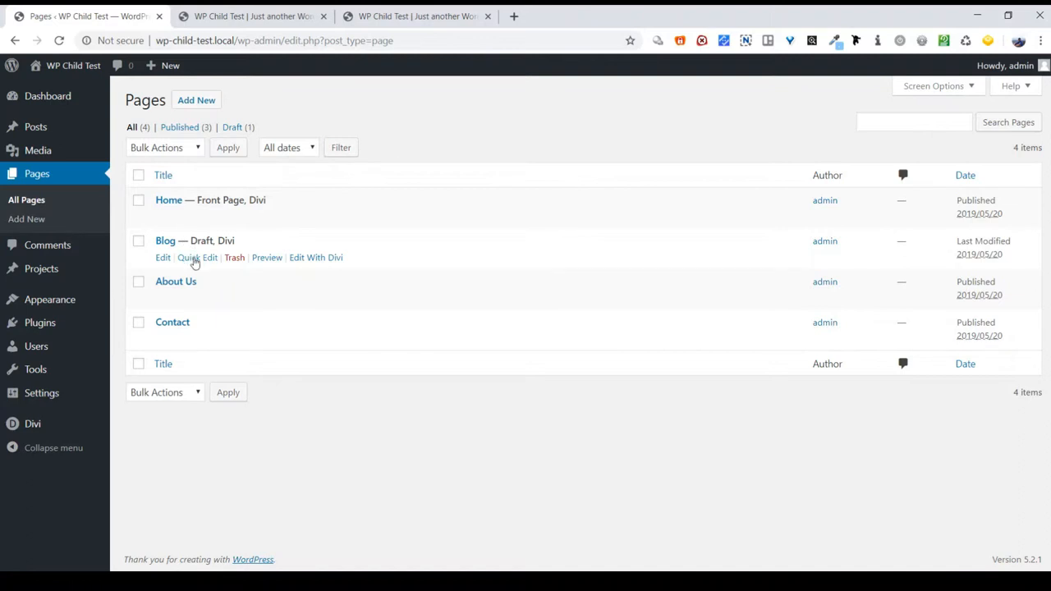
# Step: Quick-edit the Blog page and change its status to Published
pyautogui.click(197, 257)
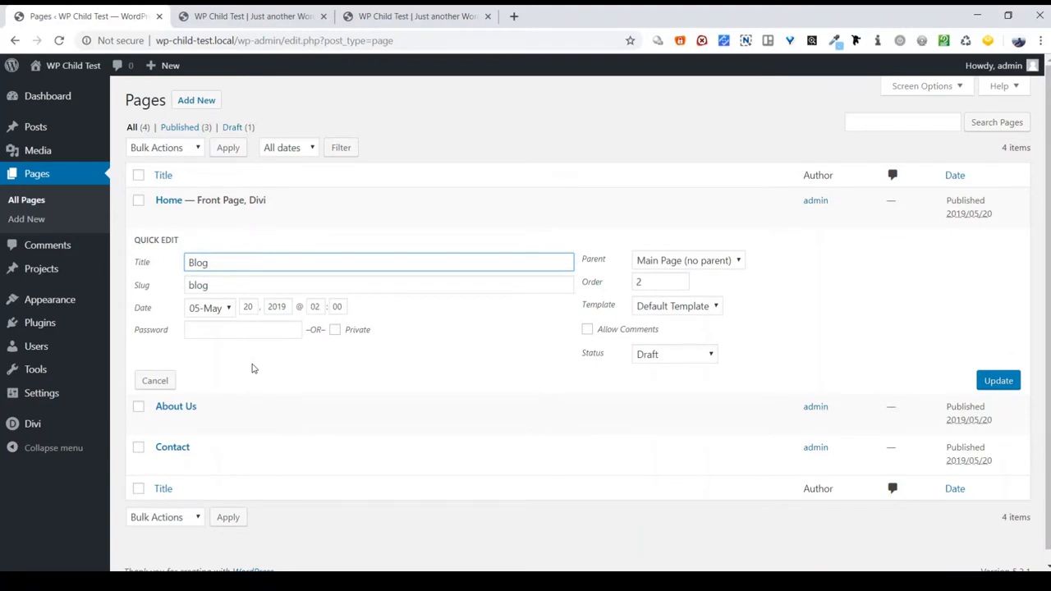
pyautogui.moveTo(613, 363)
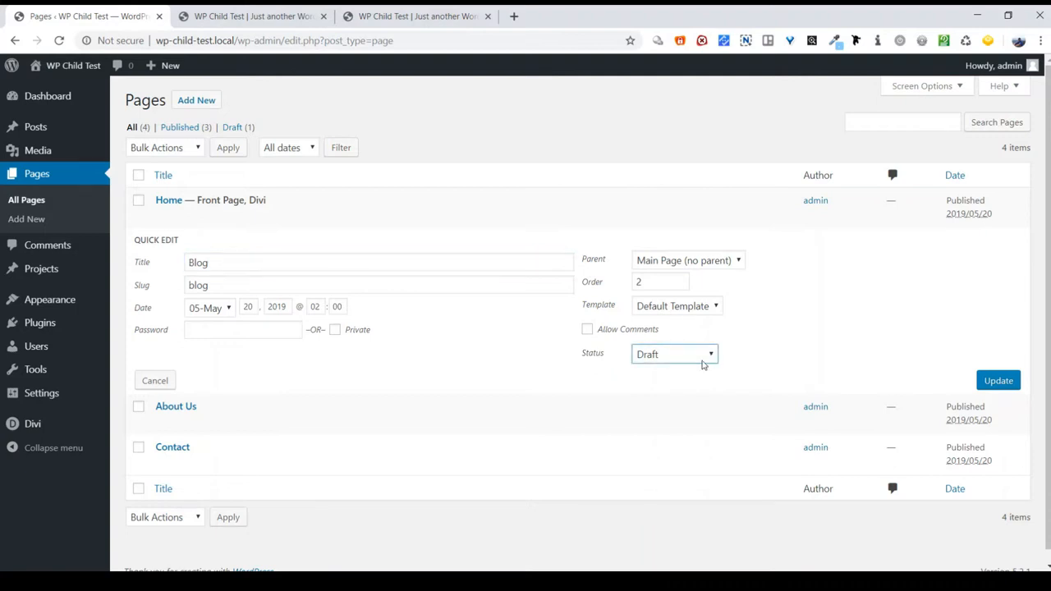
pyautogui.click(674, 354)
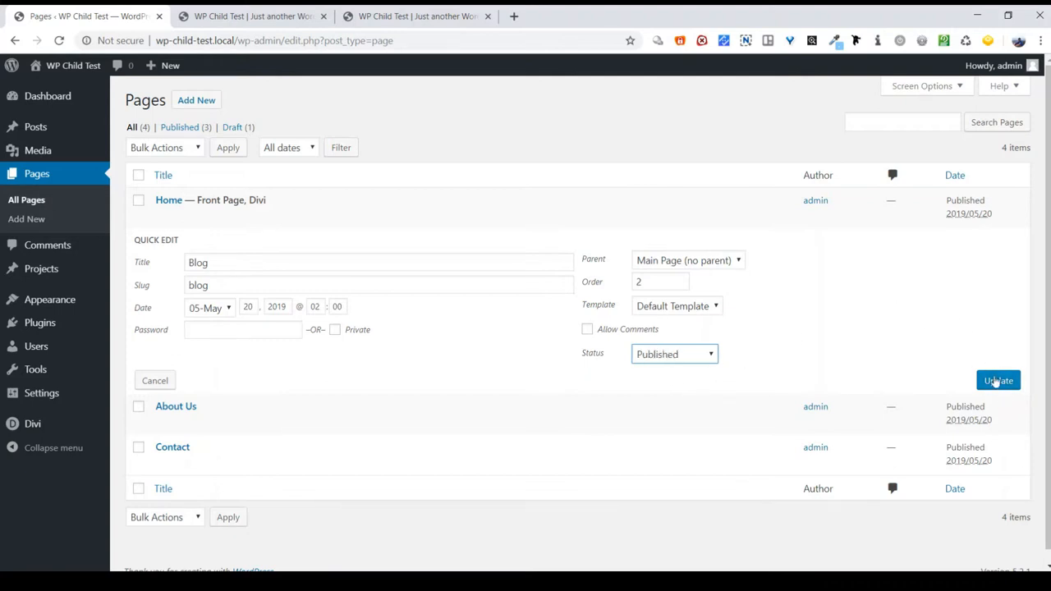
pyautogui.click(998, 380)
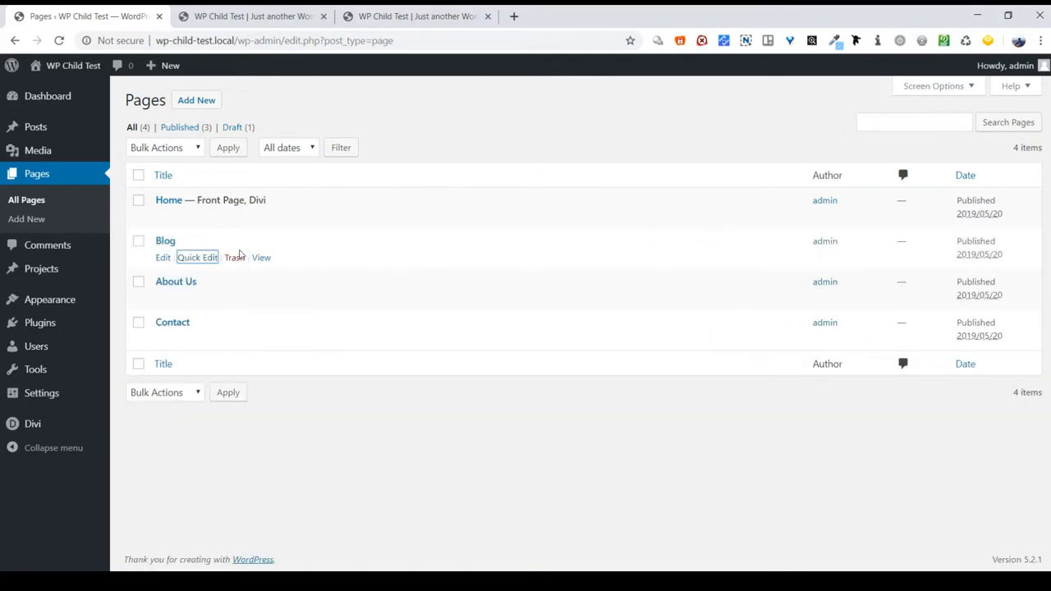
pyautogui.moveTo(234, 256)
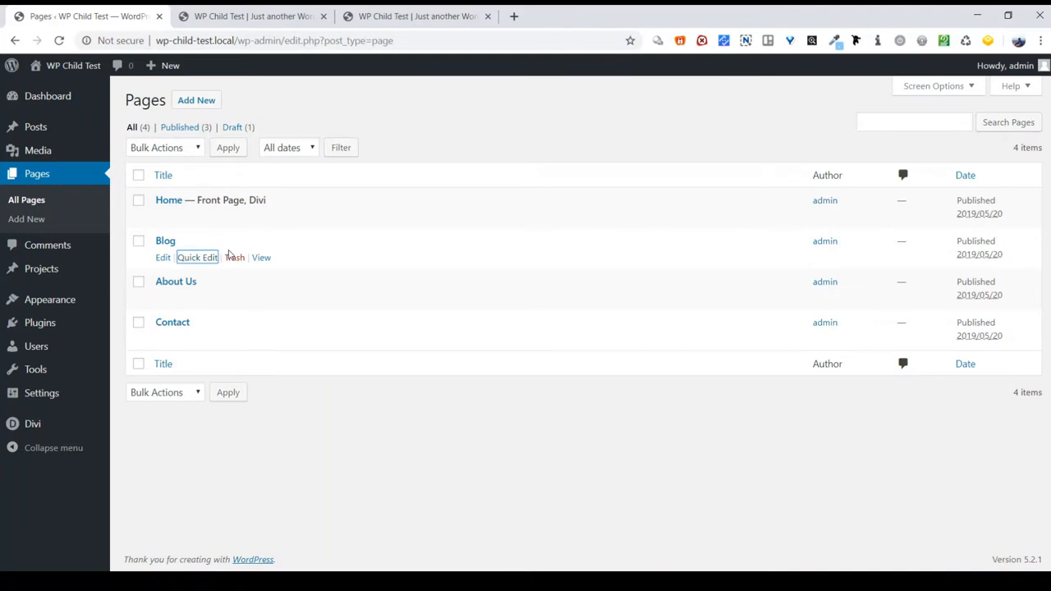
pyautogui.moveTo(228, 253)
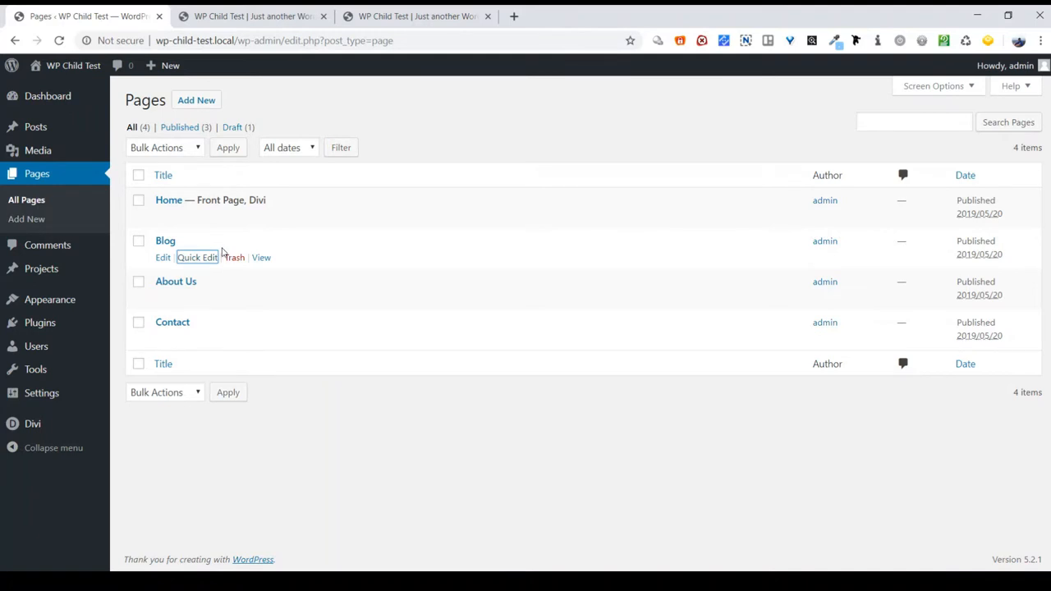
pyautogui.moveTo(50, 299)
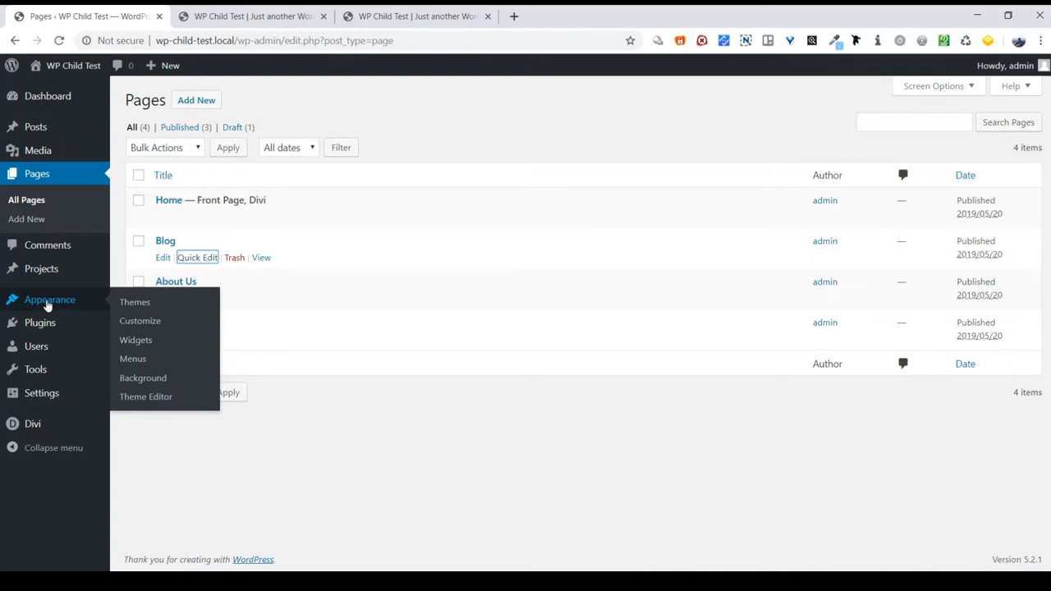
pyautogui.moveTo(134, 303)
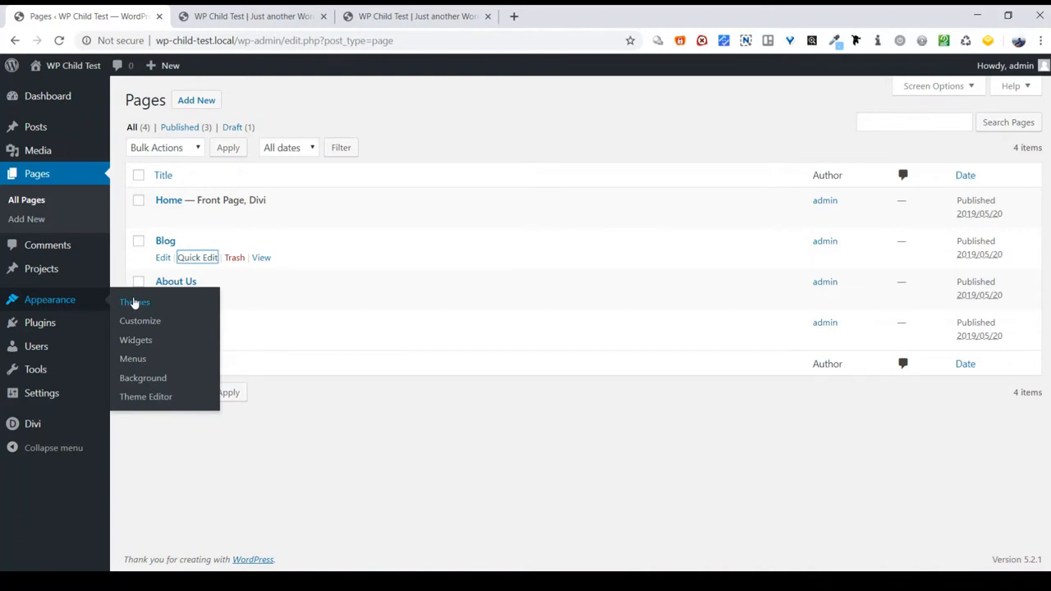
pyautogui.moveTo(133, 359)
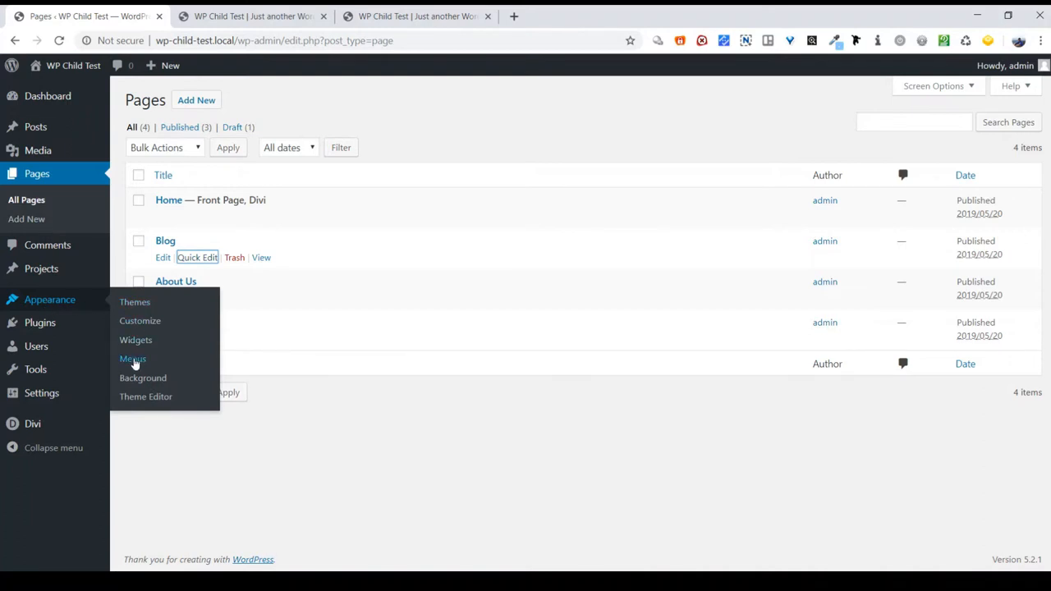
# Step: Add the Blog page to the Main menu via Appearance > Menus
pyautogui.click(132, 359)
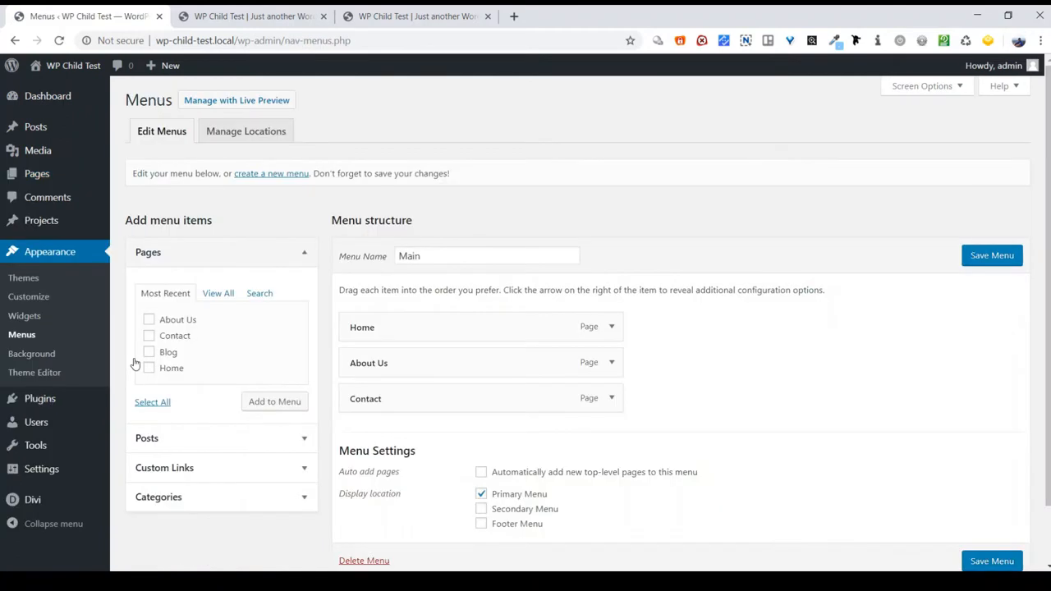
pyautogui.moveTo(162, 332)
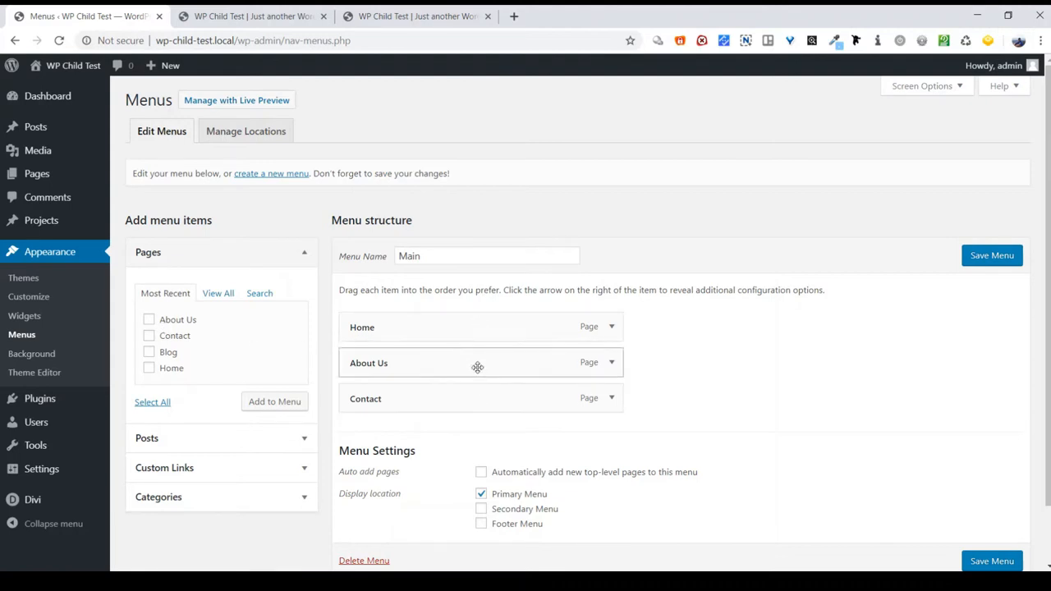
pyautogui.moveTo(470, 391)
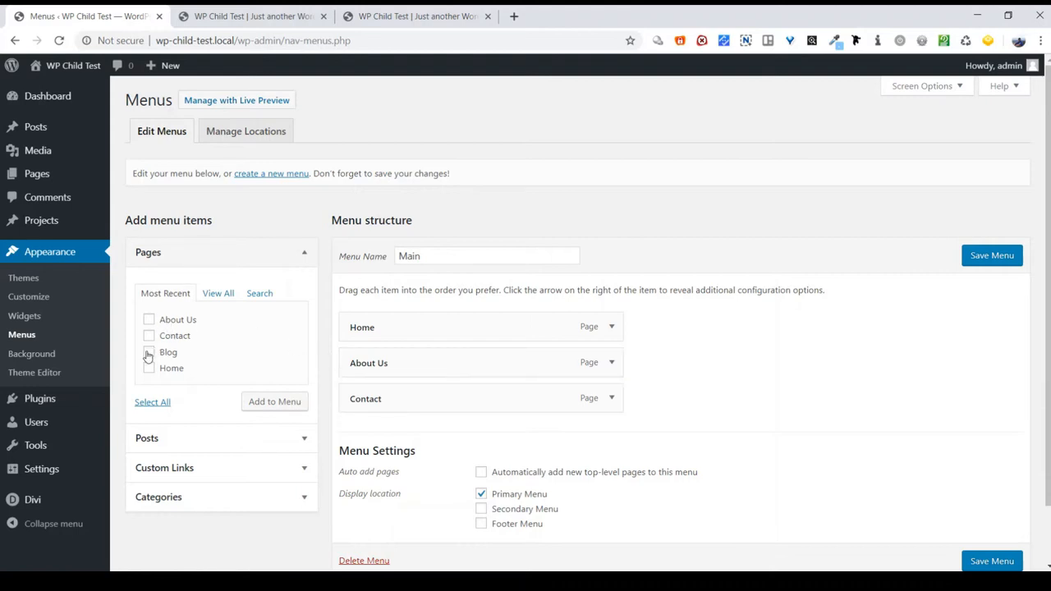
pyautogui.click(148, 351)
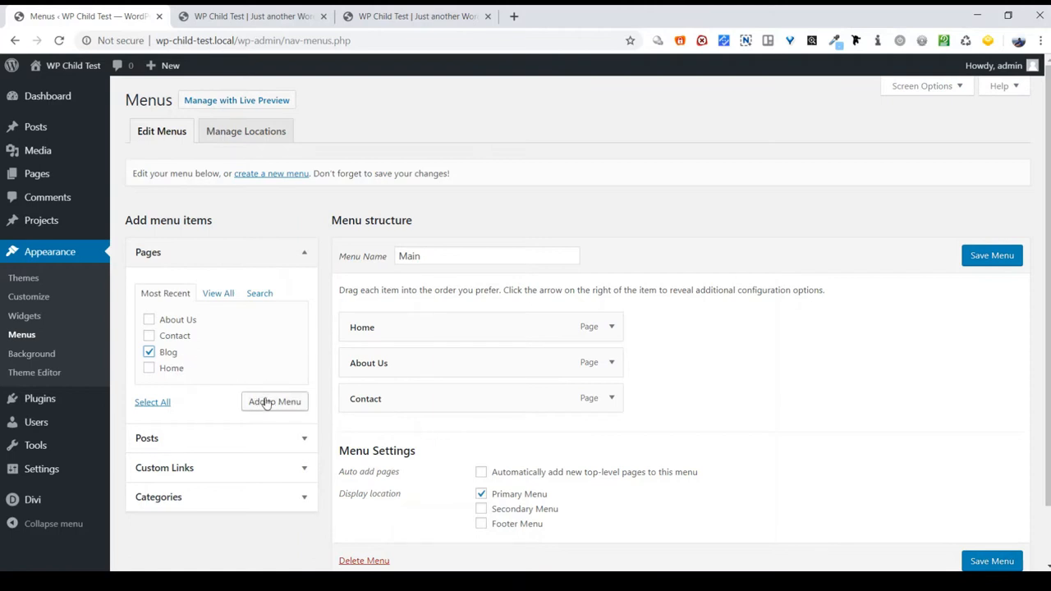
pyautogui.click(274, 401)
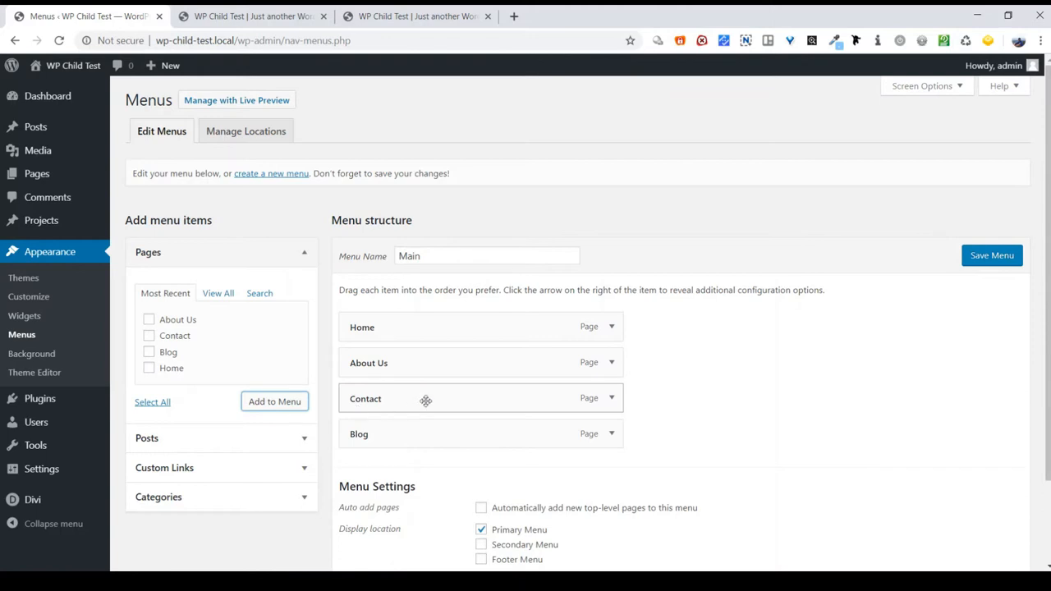
pyautogui.moveTo(396, 425)
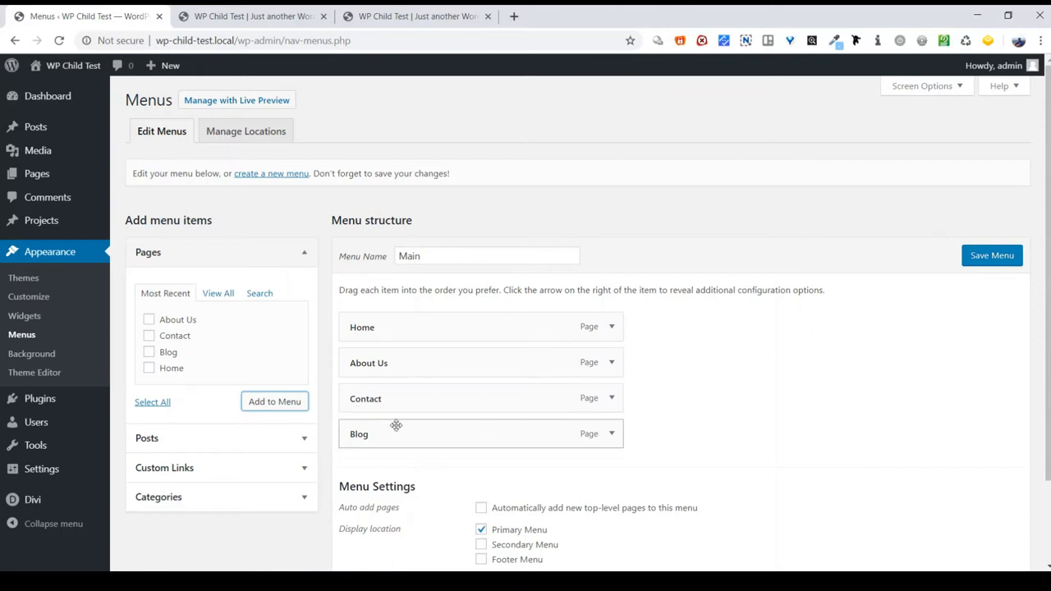
pyautogui.moveTo(473, 445)
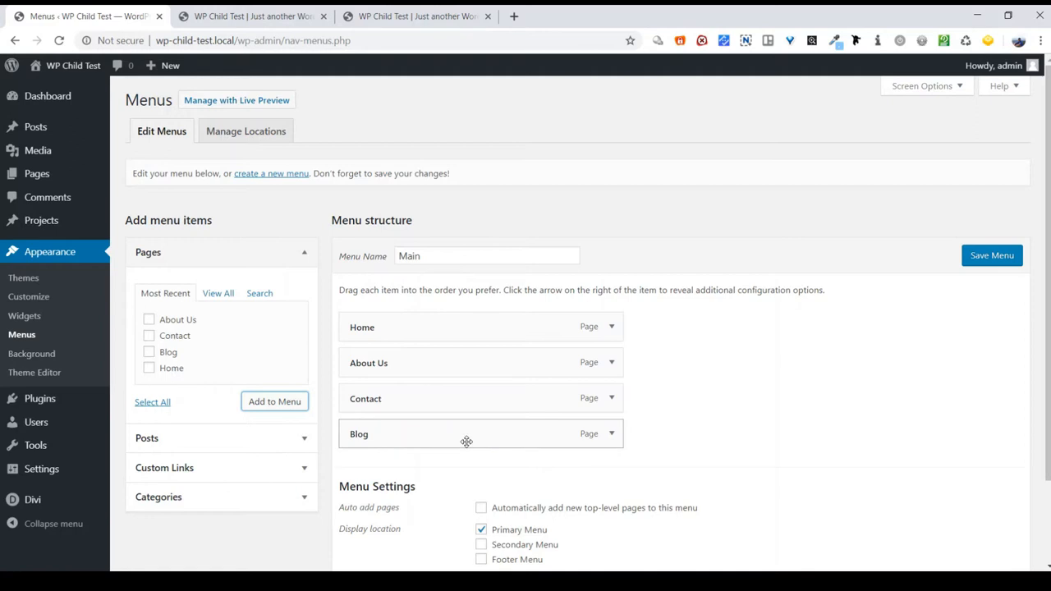
pyautogui.moveTo(469, 438)
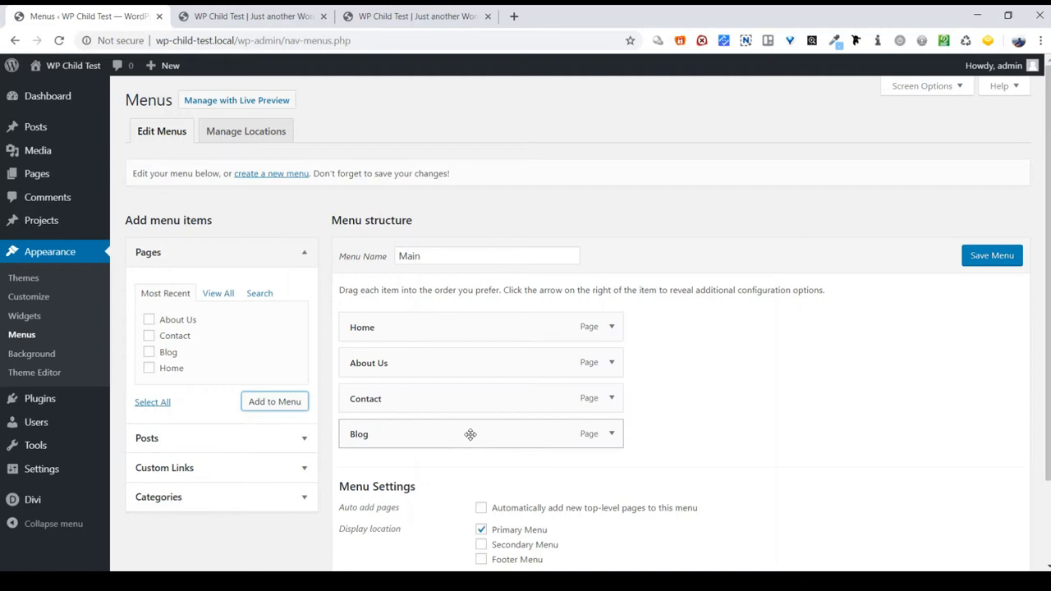
# Step: Drag the Blog menu item up to sit as a top-level item right after Home
pyautogui.moveTo(471, 433); pyautogui.dragTo(471, 421)
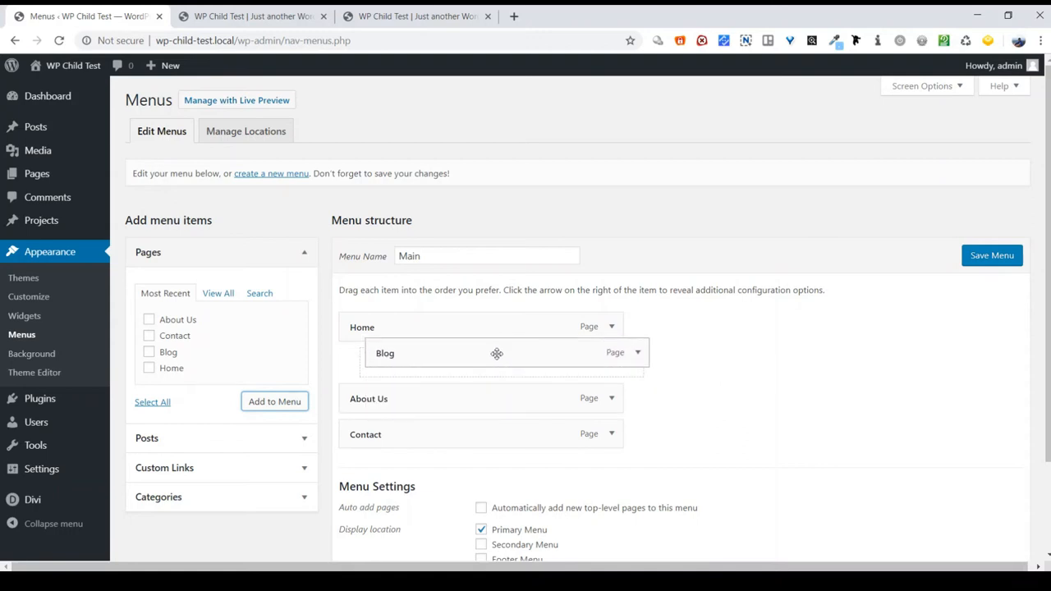
pyautogui.moveTo(496, 353); pyautogui.dragTo(468, 359)
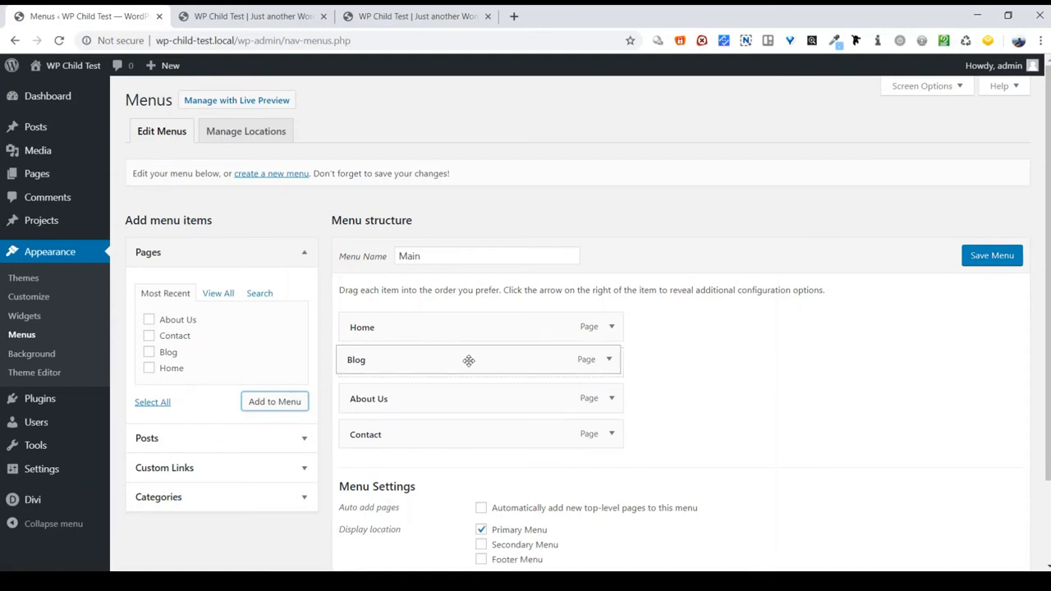
pyautogui.moveTo(468, 360); pyautogui.dragTo(501, 365)
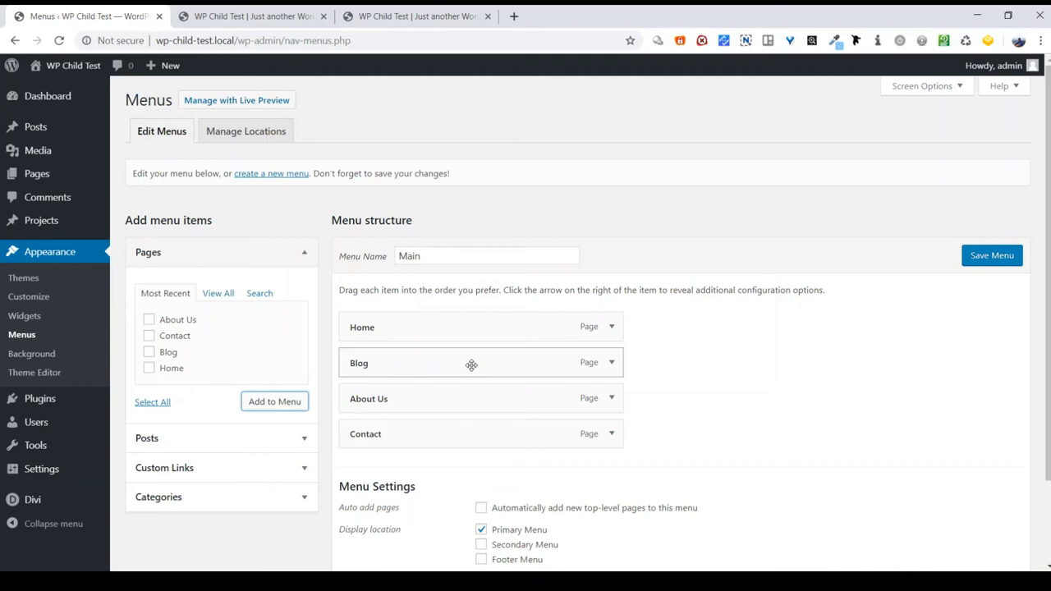
pyautogui.moveTo(554, 425)
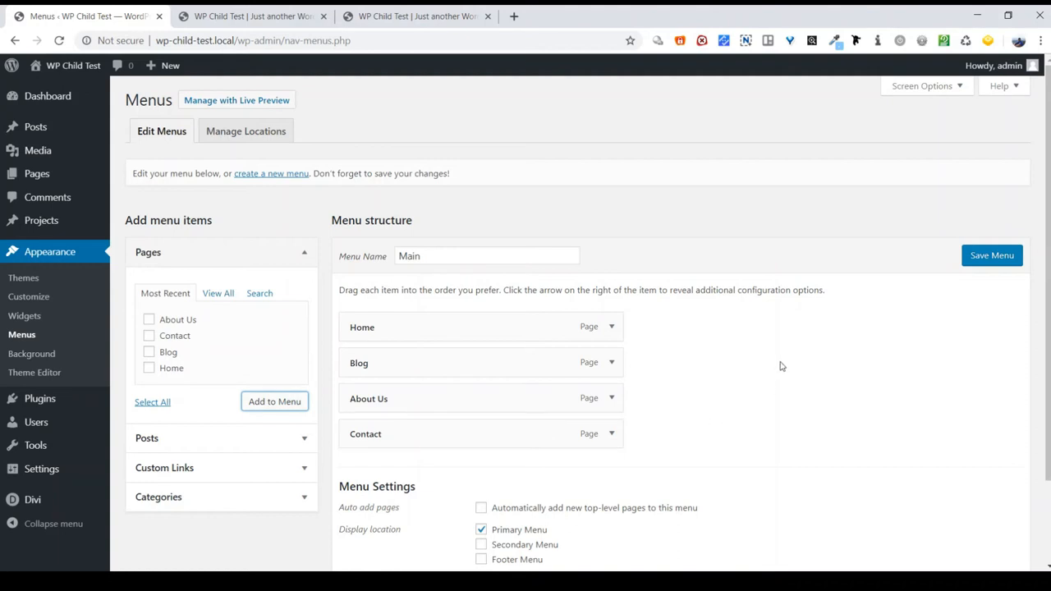
pyautogui.moveTo(839, 363)
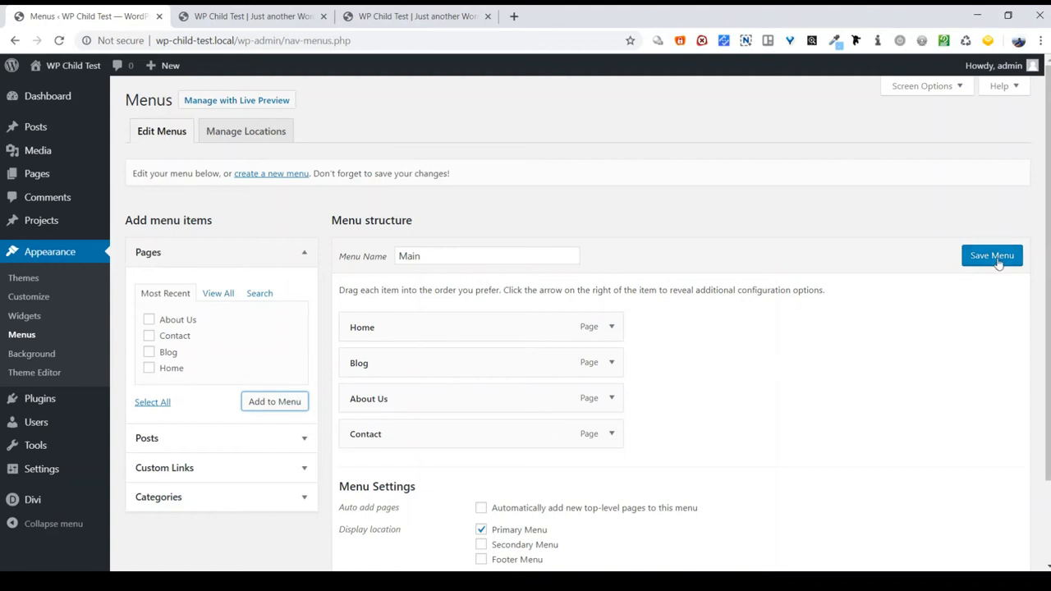
# Step: Save the Main menu with order Home, Blog, About Us, Contact
pyautogui.click(991, 255)
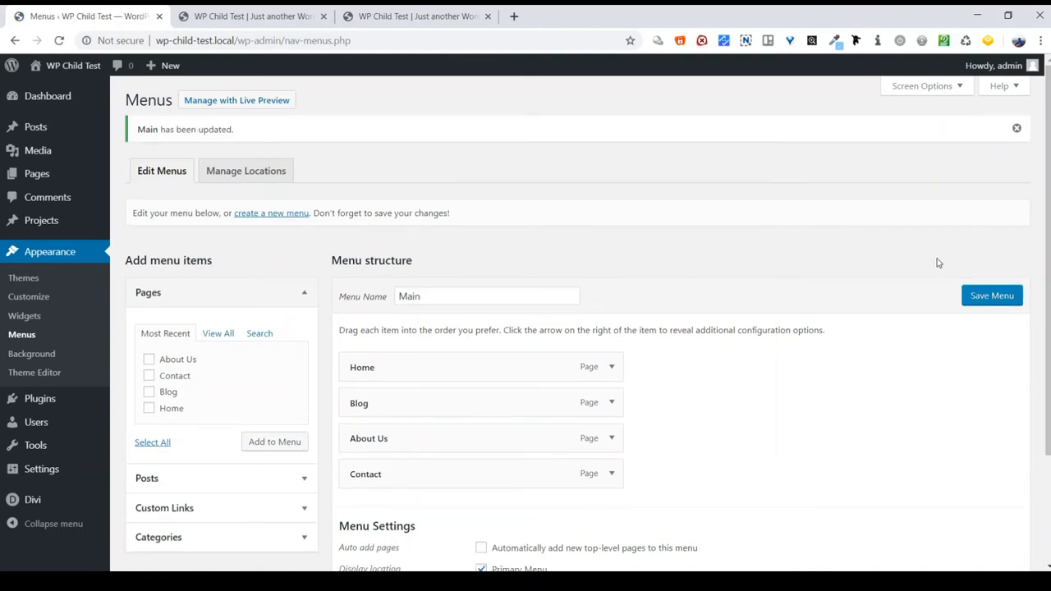
pyautogui.moveTo(449, 240)
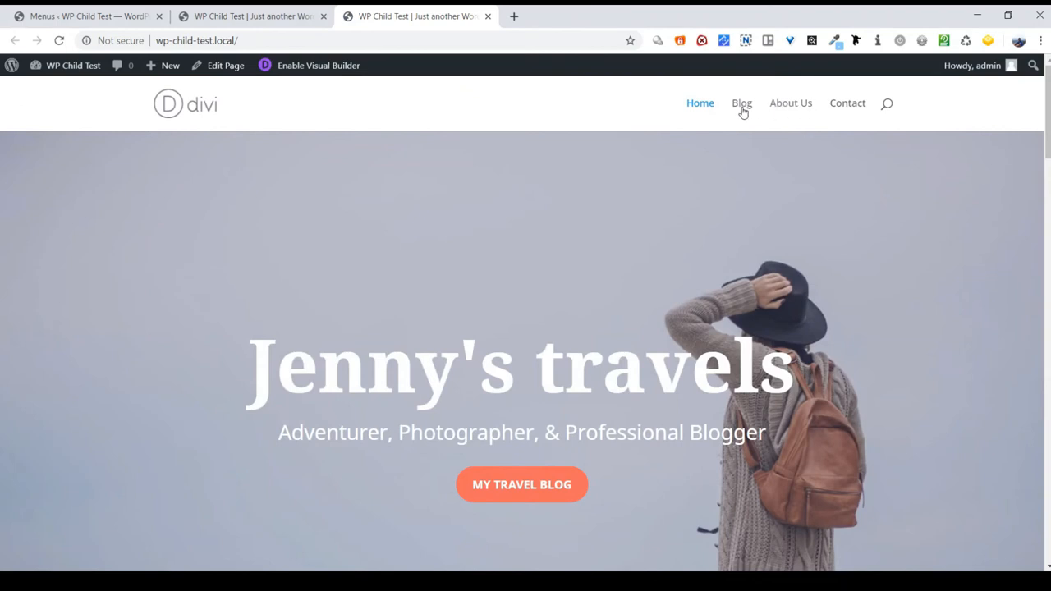
# Step: Open Blog from the live site's top navigation, where it follows Home
pyautogui.click(741, 103)
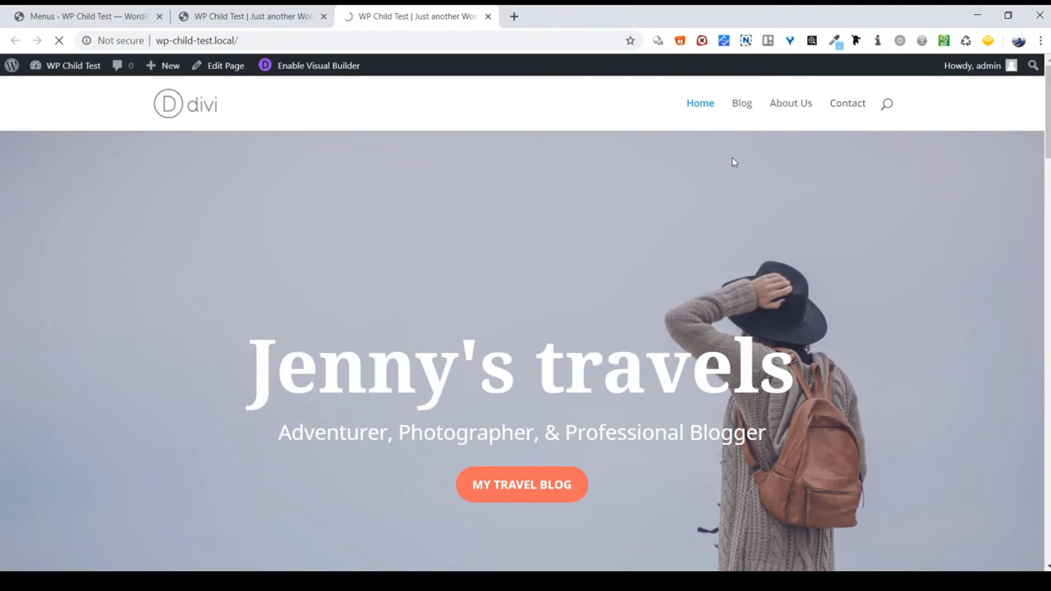
pyautogui.click(741, 103)
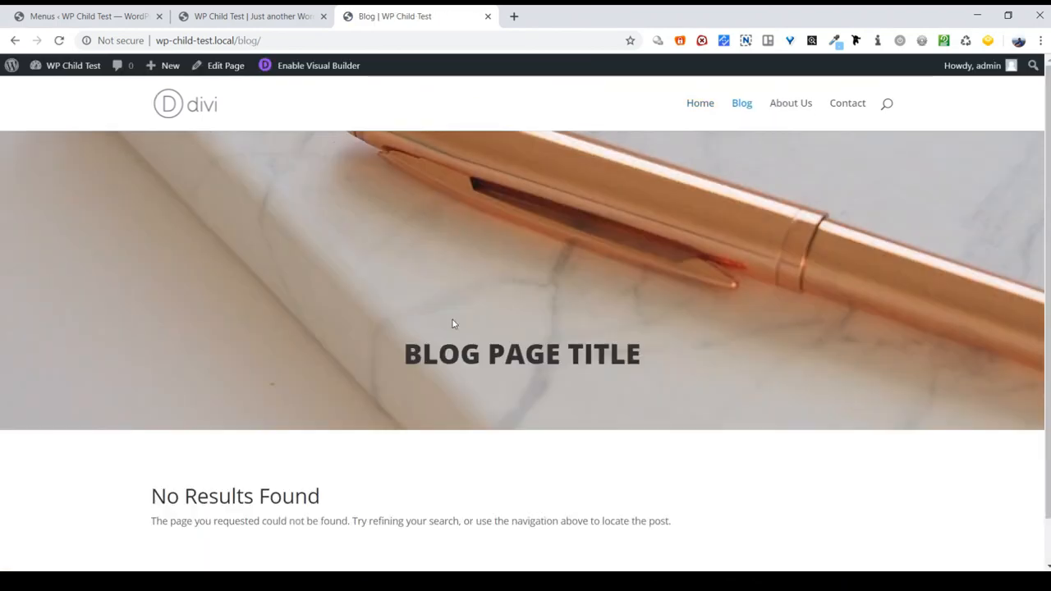
pyautogui.moveTo(380, 372)
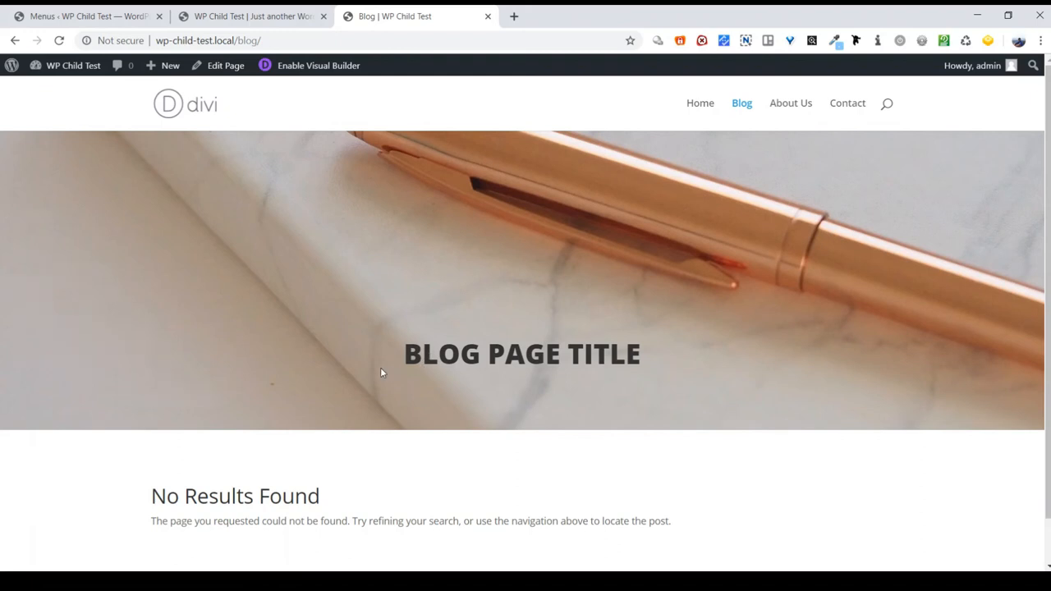